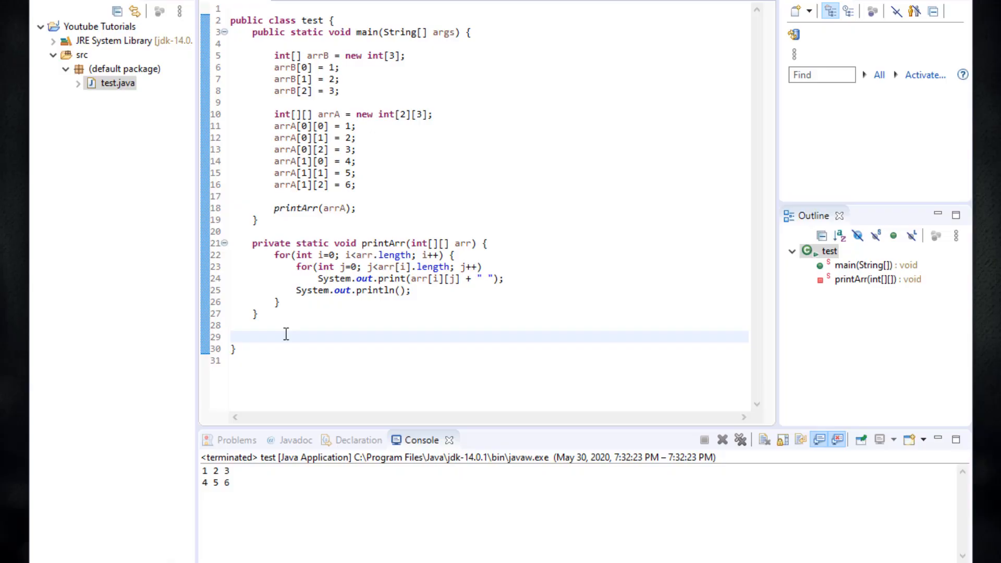
Declare private int add(int x, int y) with an empty body below printArr
{"action": "left_click", "coordinate": [254, 337]}
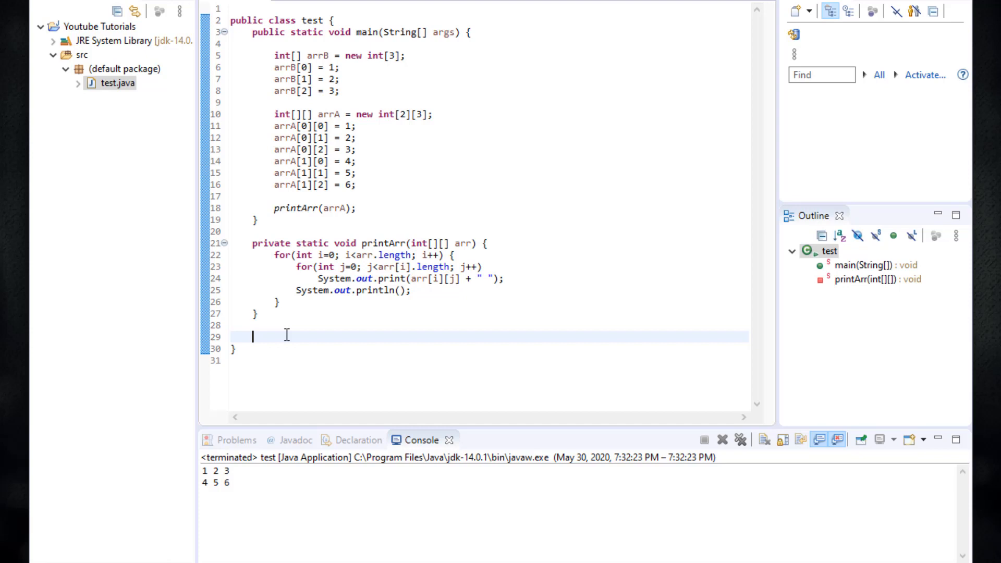
{"action": "mouse_move", "coordinate": [306, 337]}
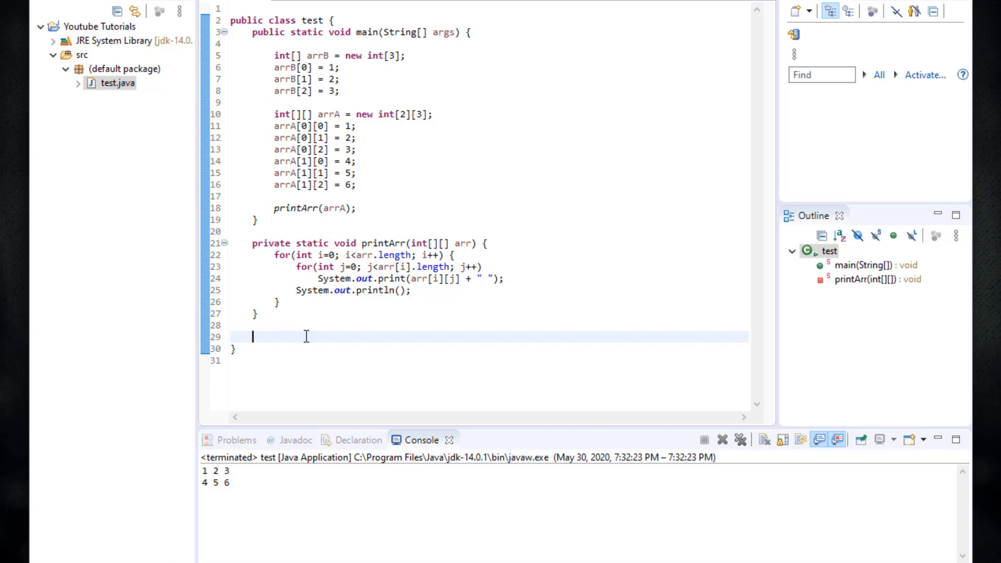
{"action": "type", "text": "privat"}
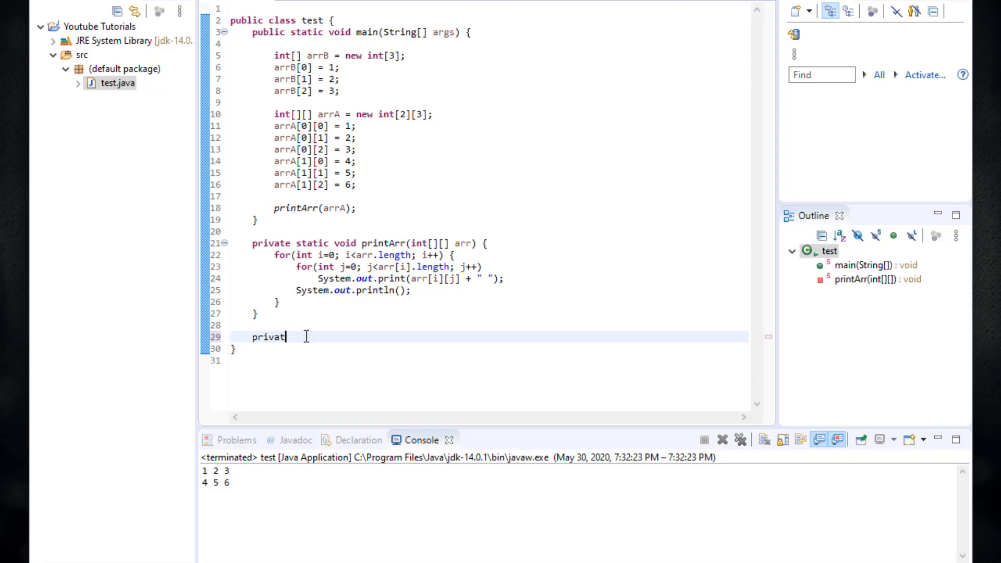
{"action": "type", "text": "e"}
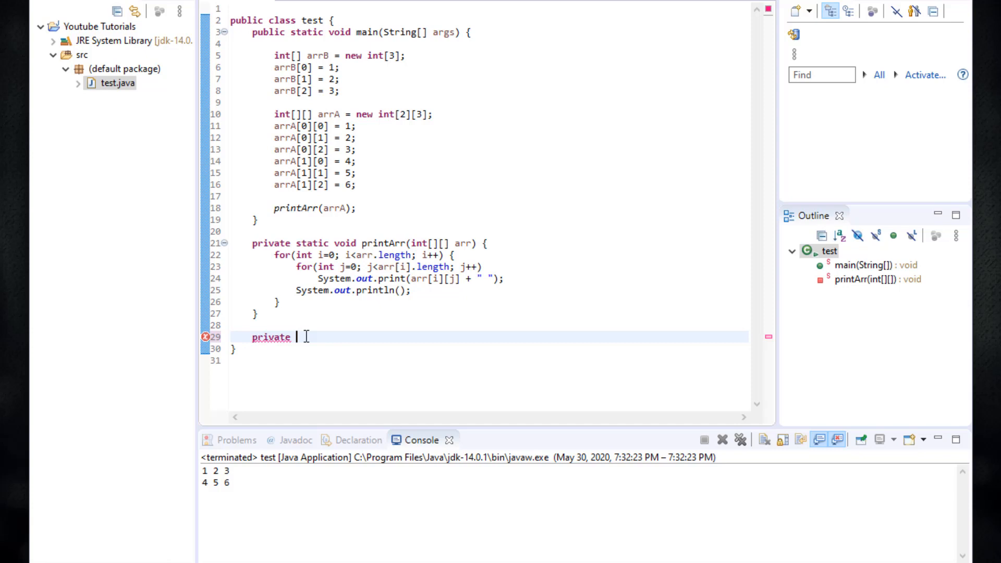
{"action": "type", "text": "int"}
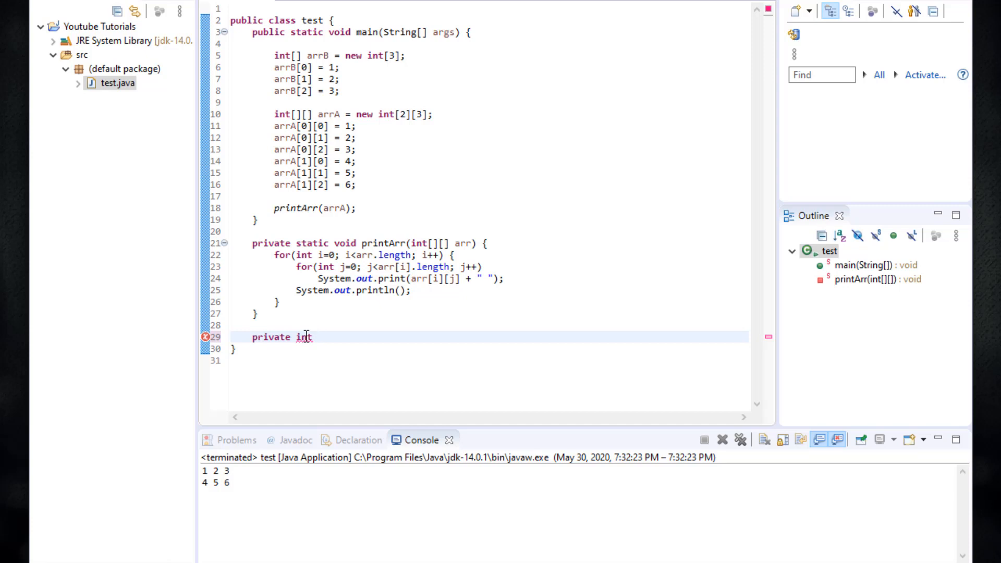
{"action": "type", "text": "add"}
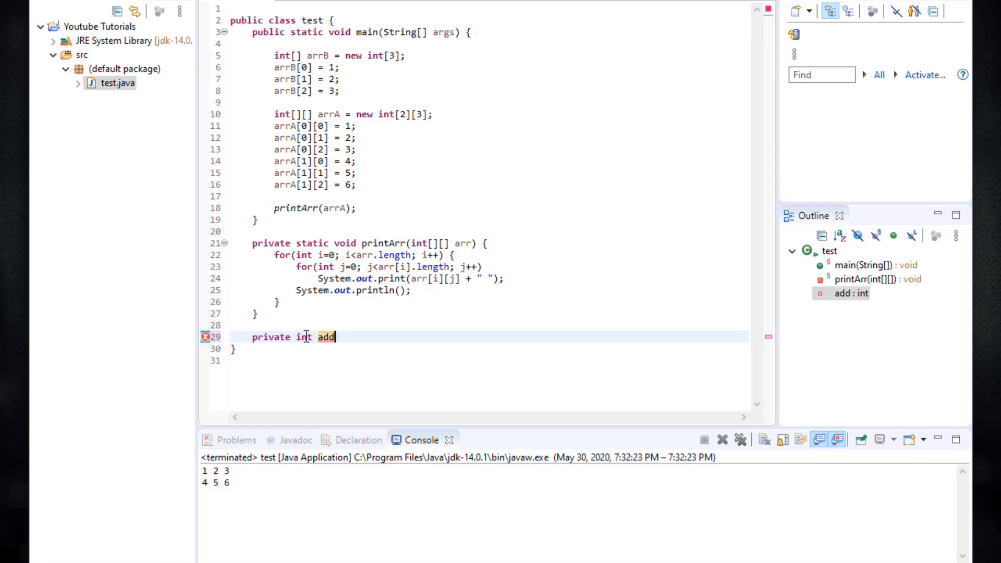
{"action": "type", "text": "()"}
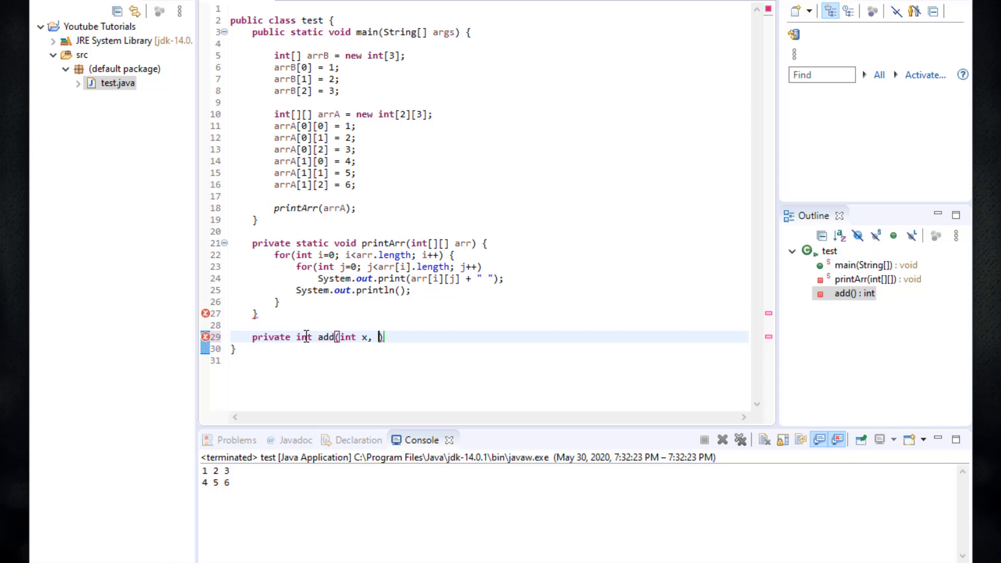
{"action": "type", "text": "int y)"}
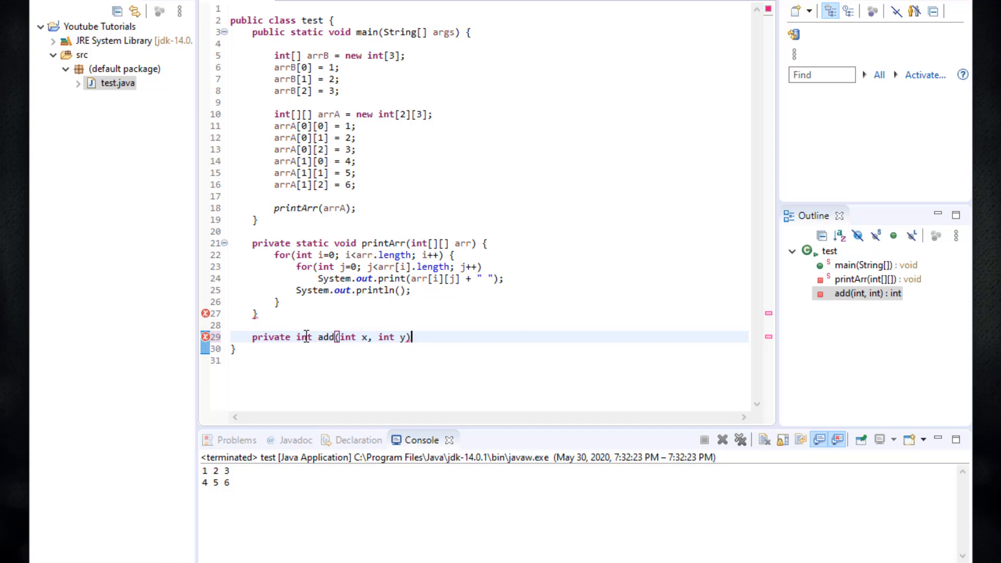
{"action": "type", "text": "{"}
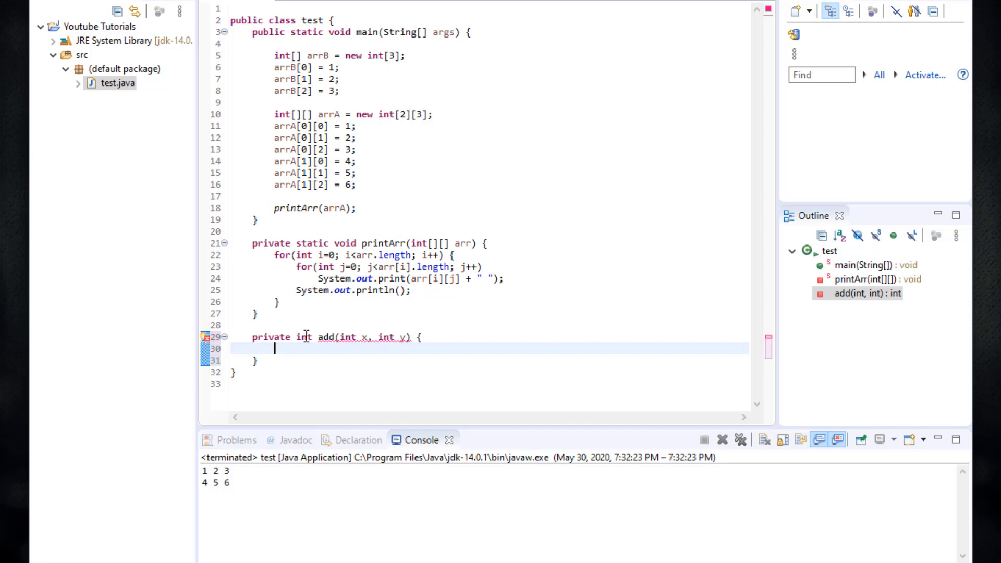
Compute the local variable int sum = x + y inside add
{"action": "type", "text": "s"}
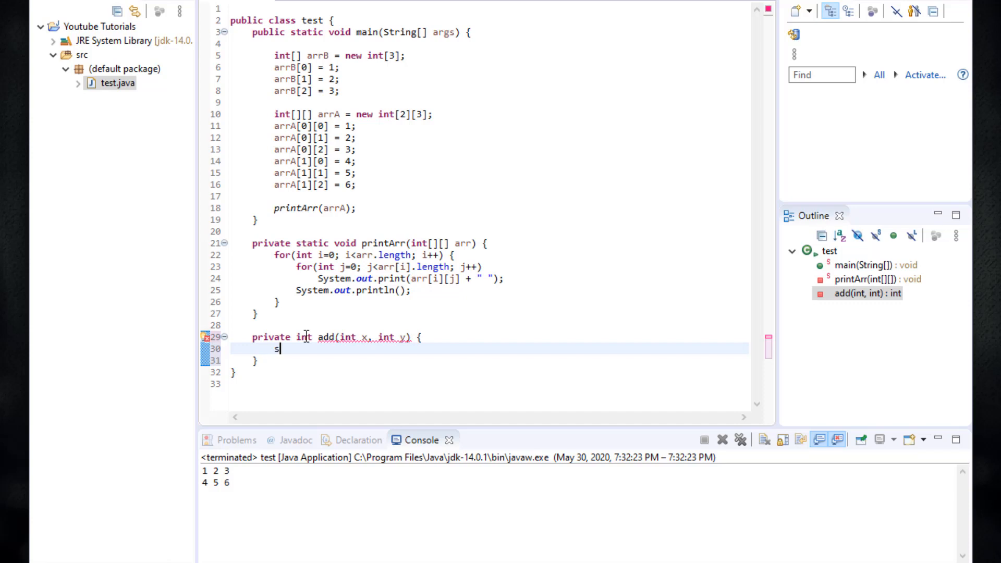
{"action": "type", "text": "um ="}
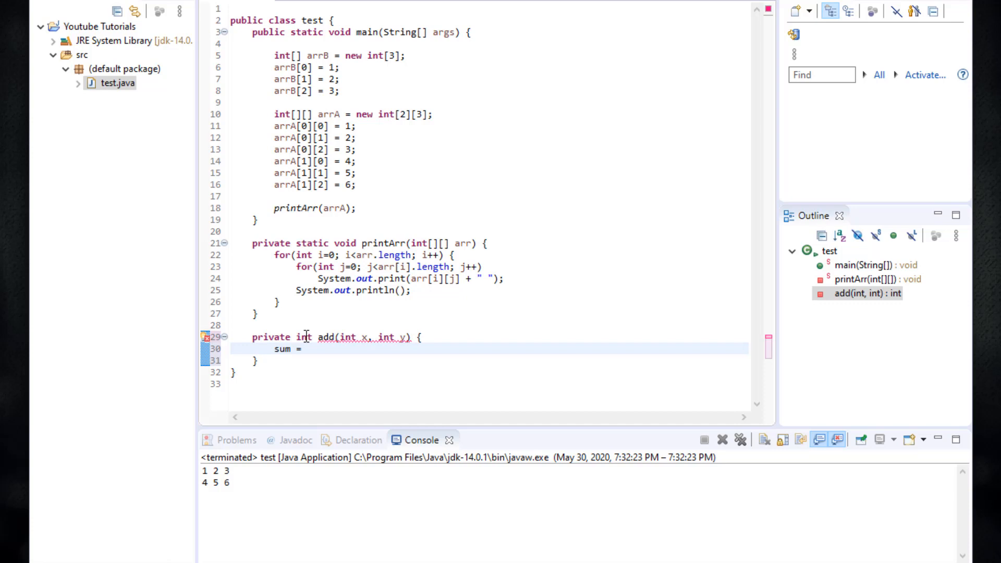
{"action": "type", "text": "int"}
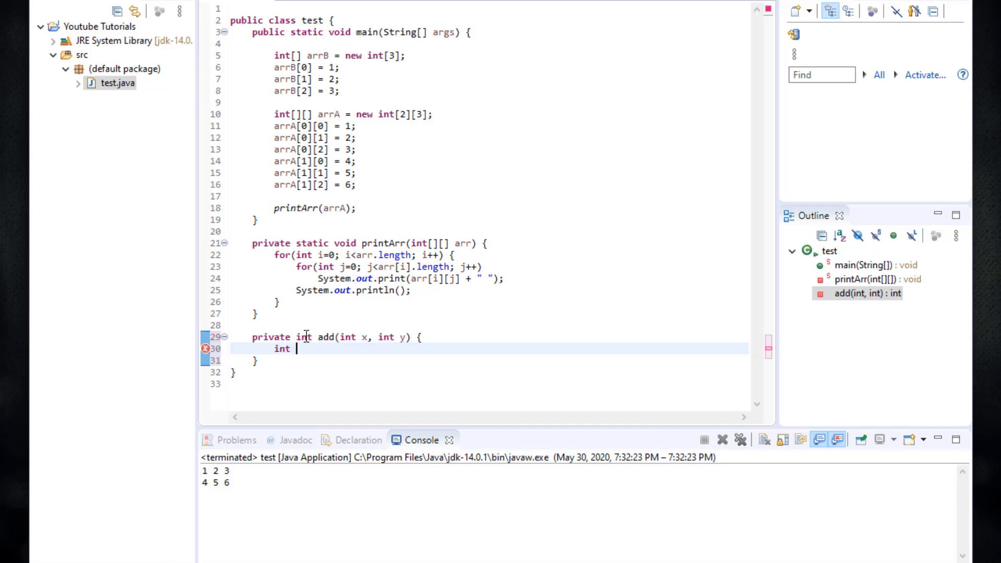
{"action": "type", "text": "sum = x"}
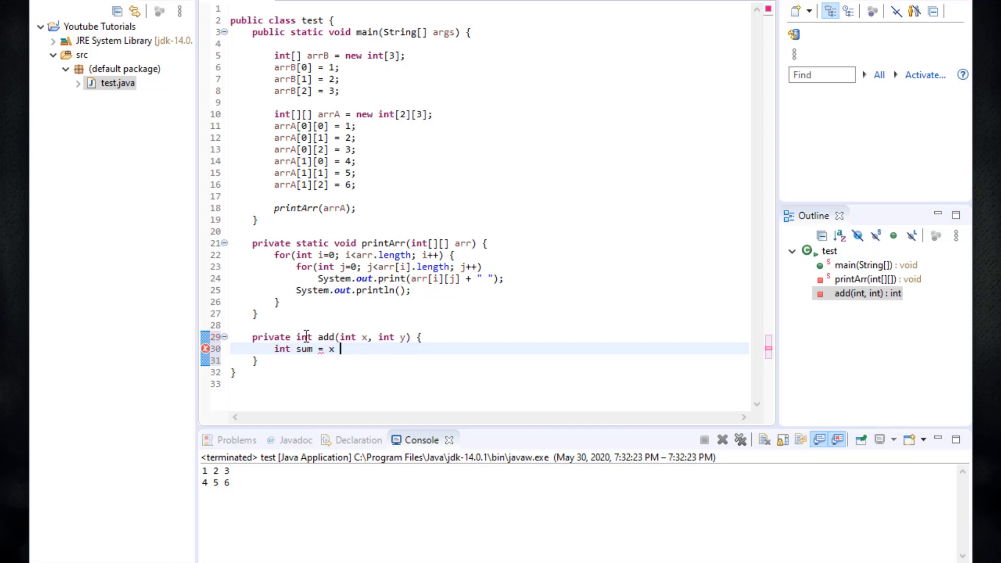
{"action": "type", "text": "+ y;"}
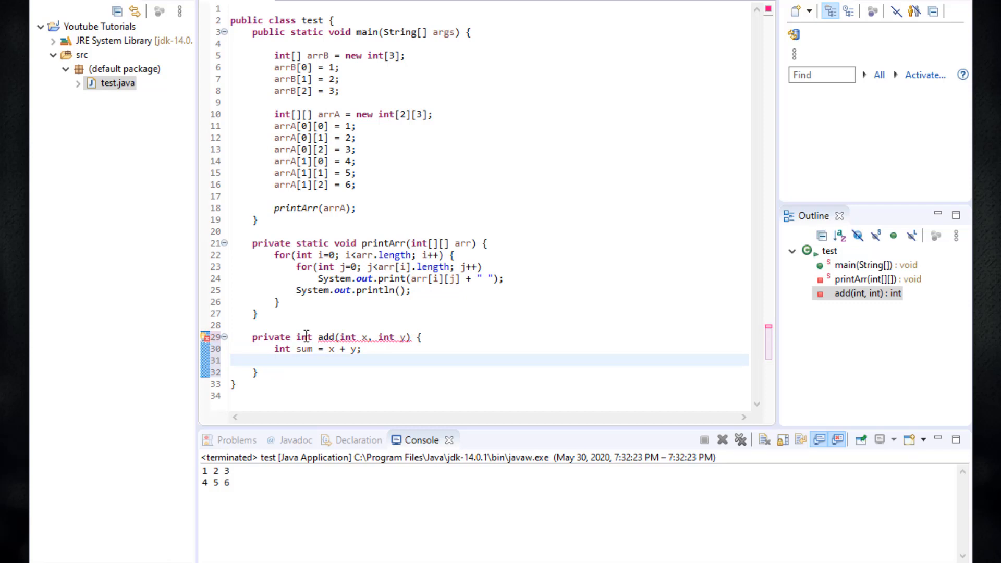
Return sum from add, checking the int return type and method name
{"action": "left_click", "coordinate": [275, 361]}
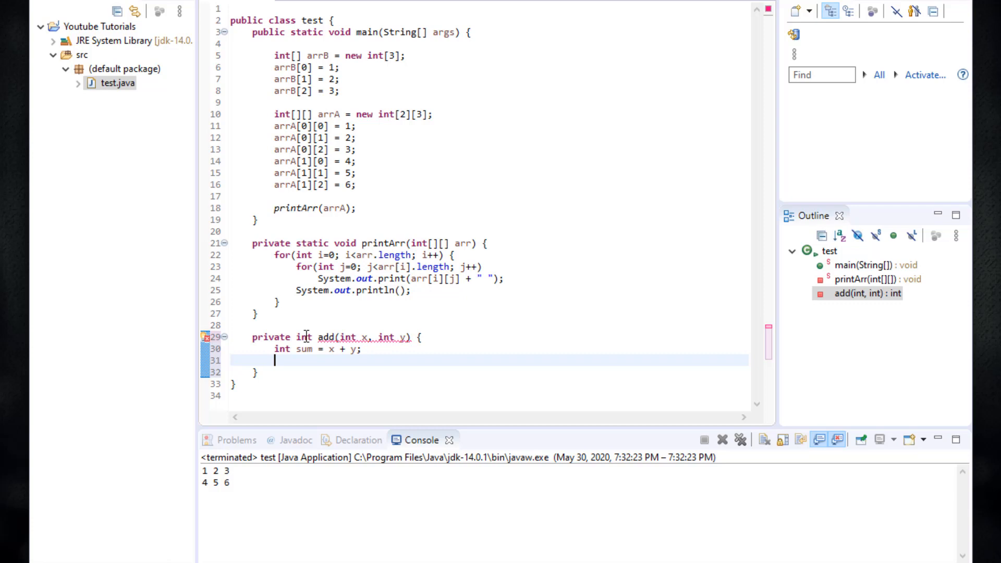
{"action": "type", "text": "retun"}
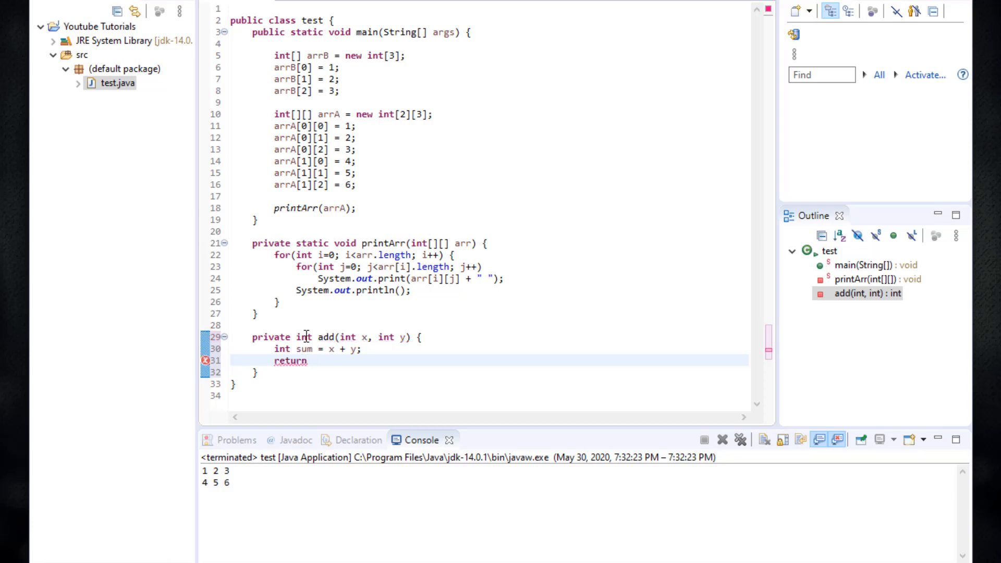
{"action": "left_click", "coordinate": [313, 361]}
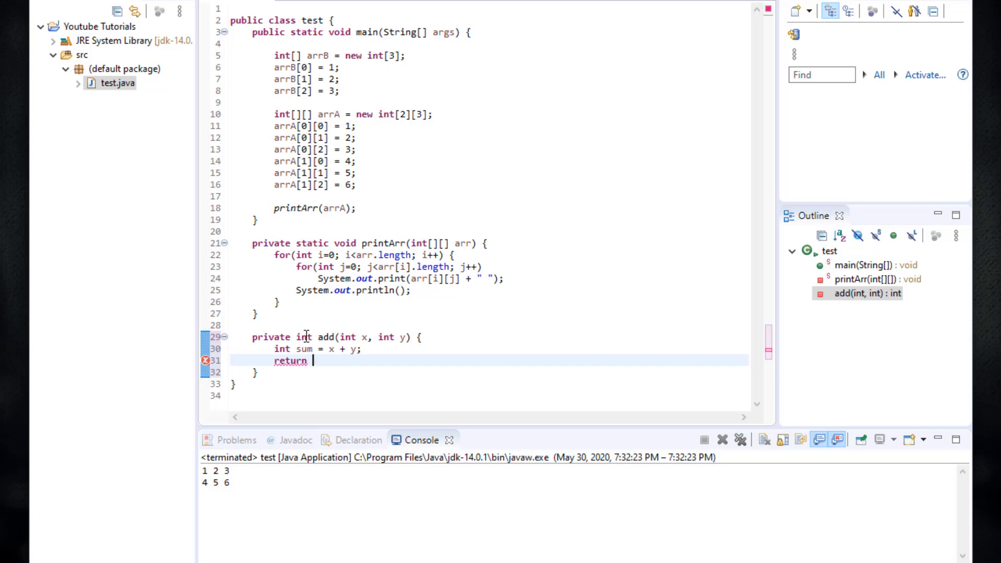
{"action": "mouse_move", "coordinate": [569, 193]}
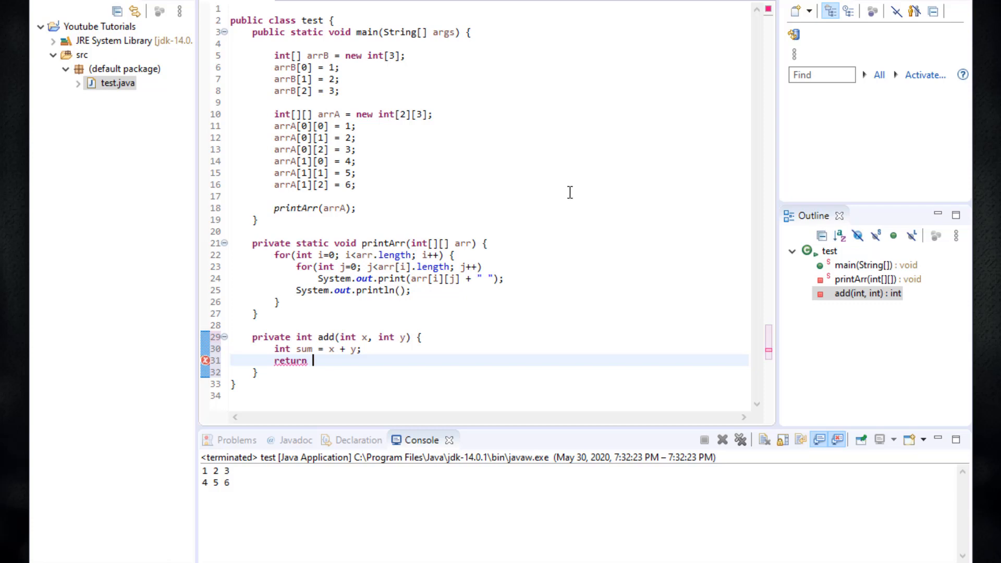
{"action": "double_click", "coordinate": [304, 337]}
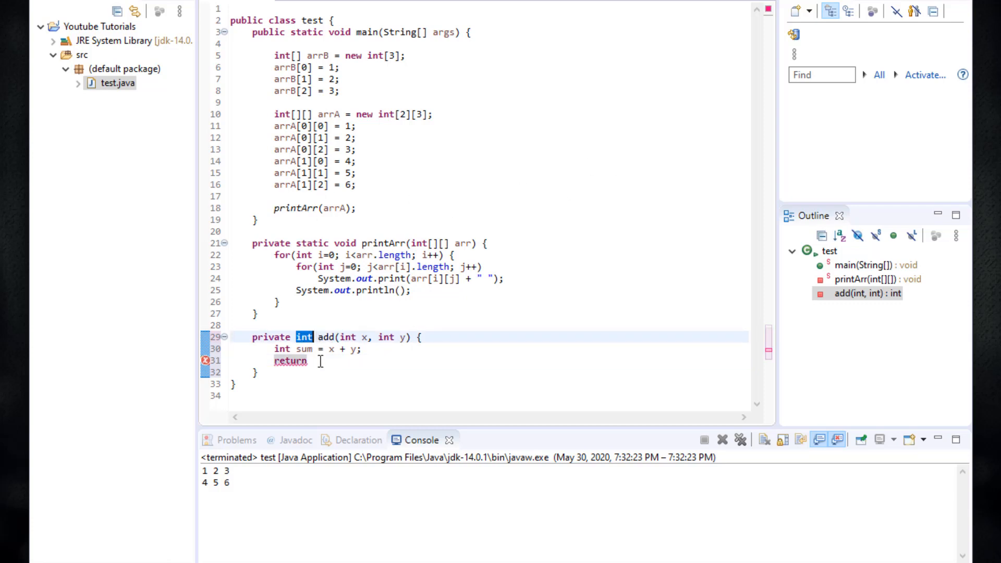
{"action": "type", "text": "s"}
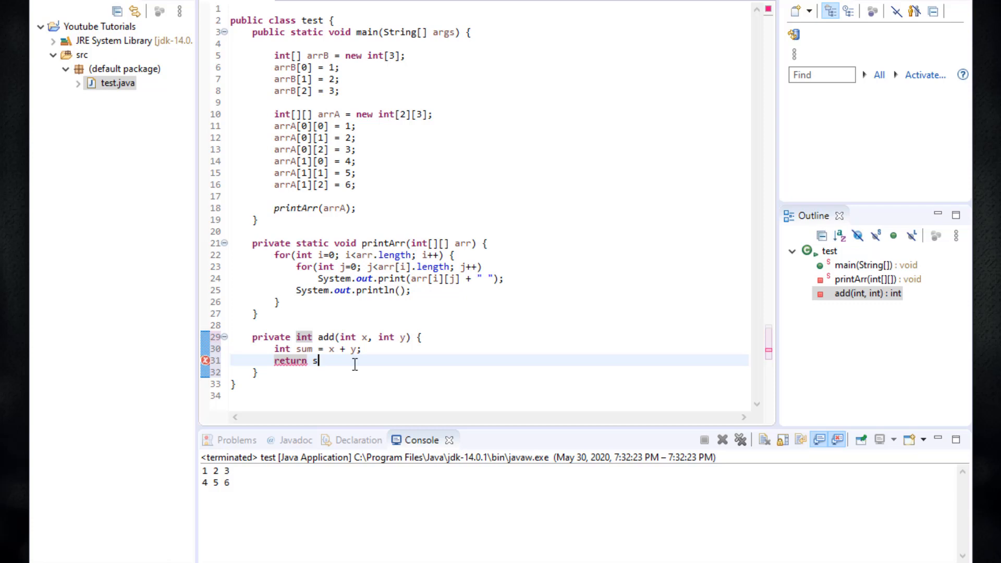
{"action": "type", "text": "um;"}
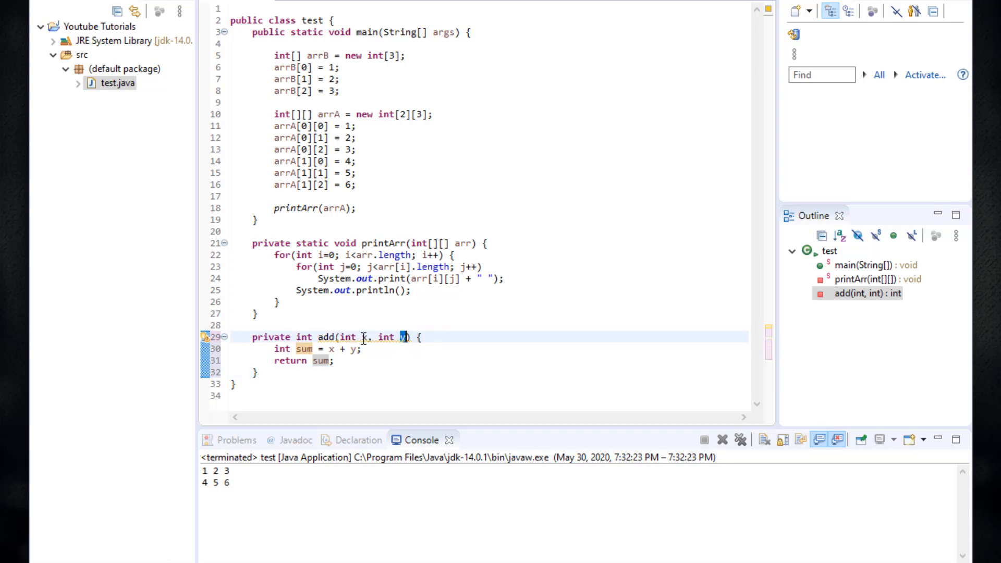
{"action": "double_click", "coordinate": [305, 348]}
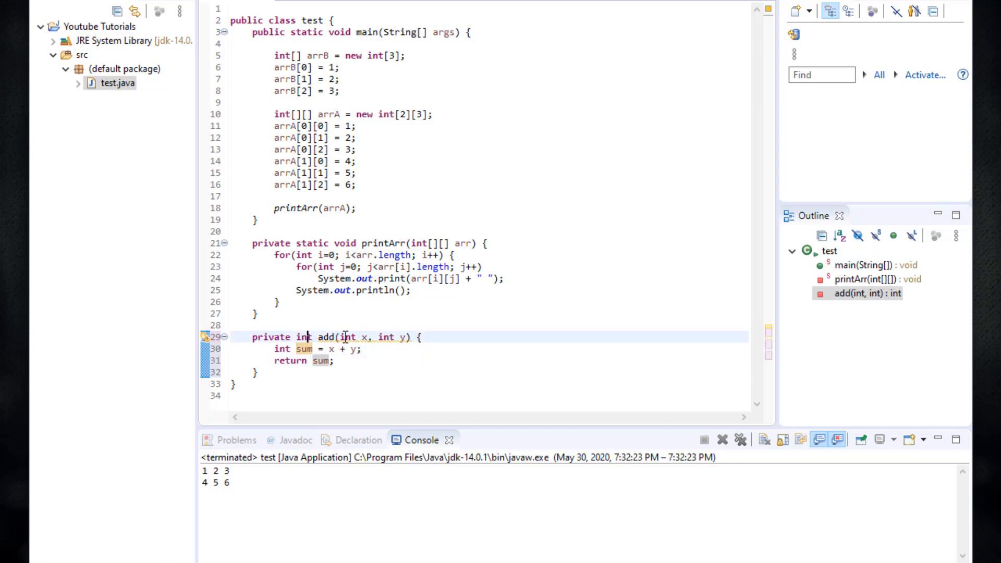
{"action": "double_click", "coordinate": [325, 337]}
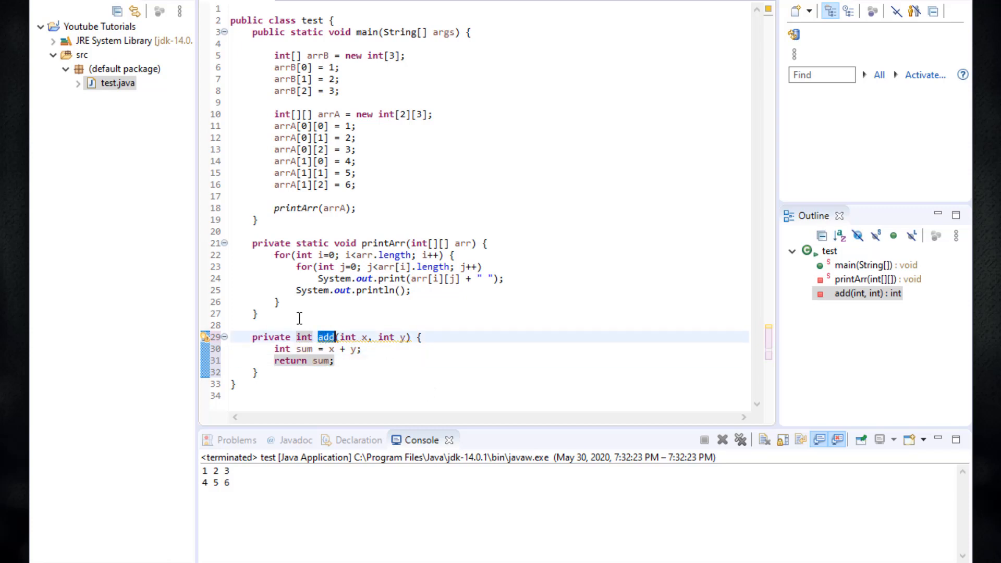
{"action": "mouse_move", "coordinate": [421, 337]}
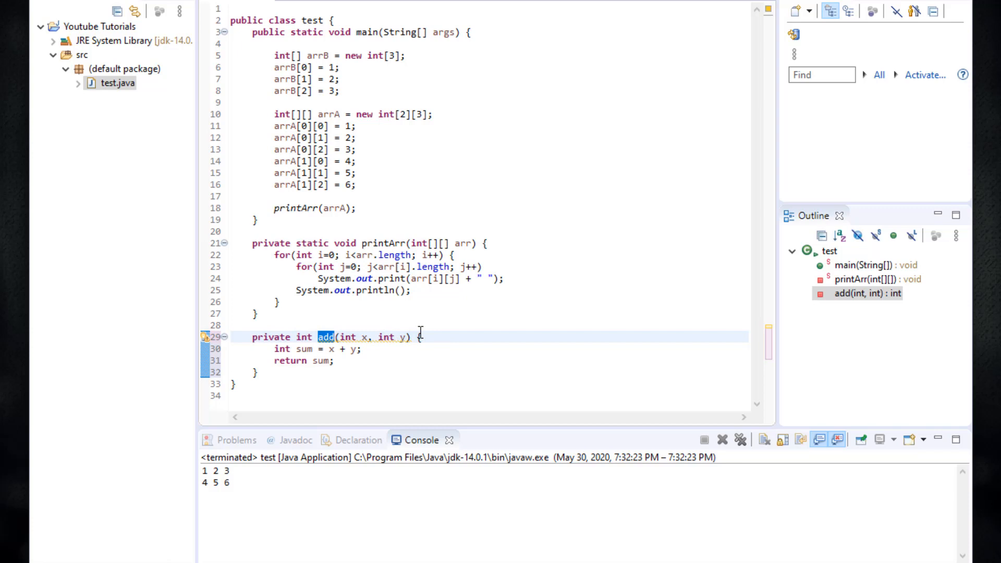
{"action": "mouse_move", "coordinate": [383, 337]}
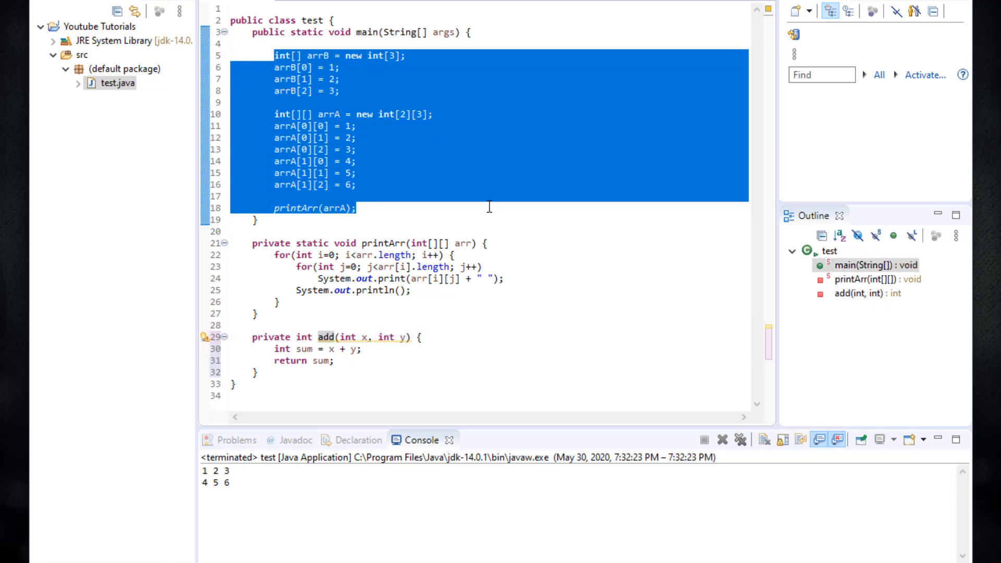
Store add(2, 3) in an int named result inside main
{"action": "type", "text": "int"}
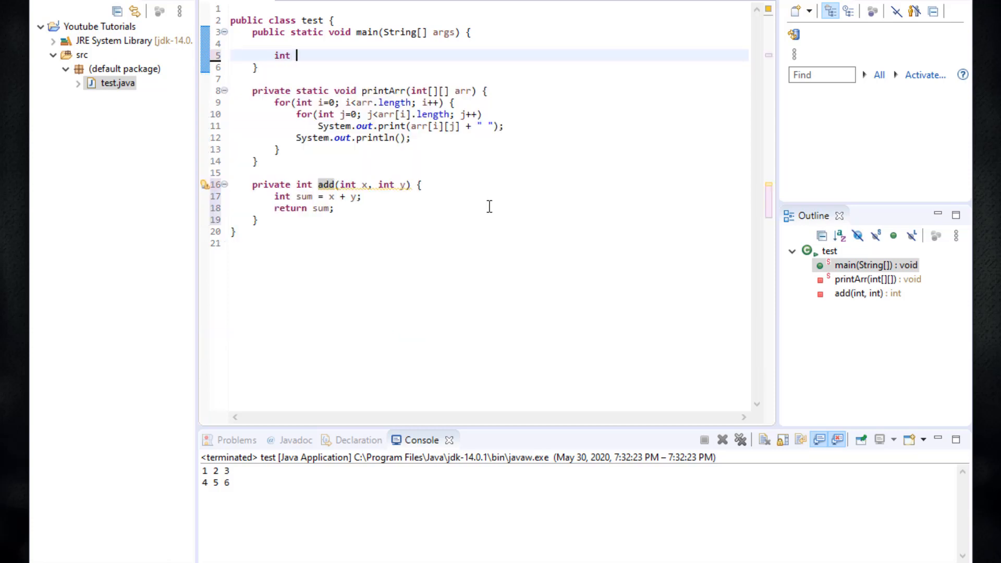
{"action": "type", "text": "result"}
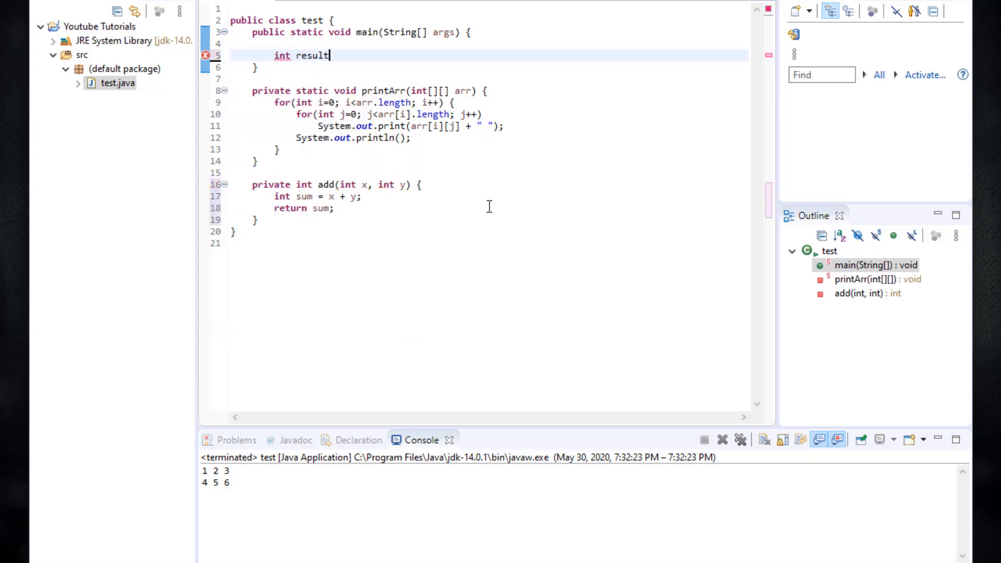
{"action": "type", "text": "= add(2,"}
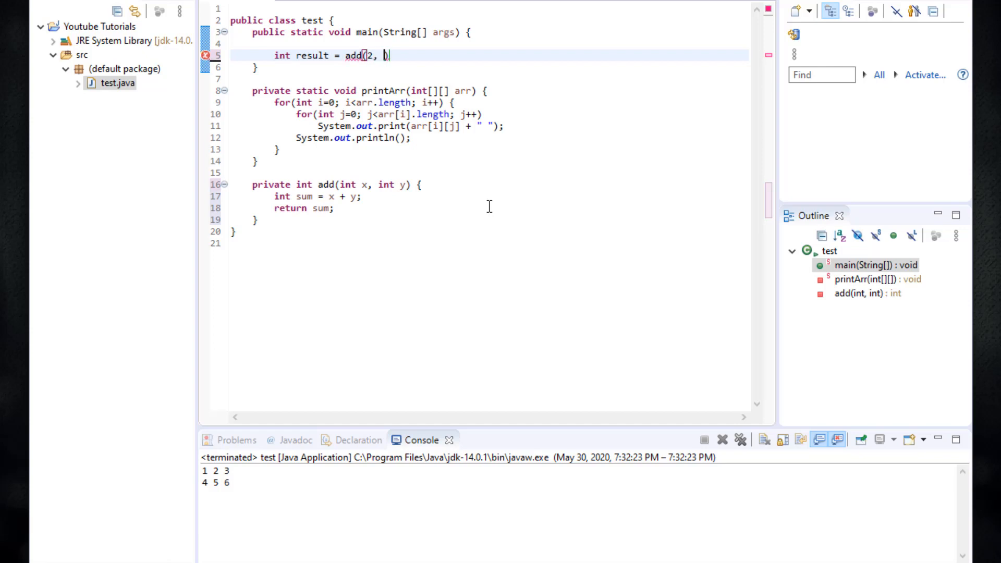
{"action": "type", "text": "3);"}
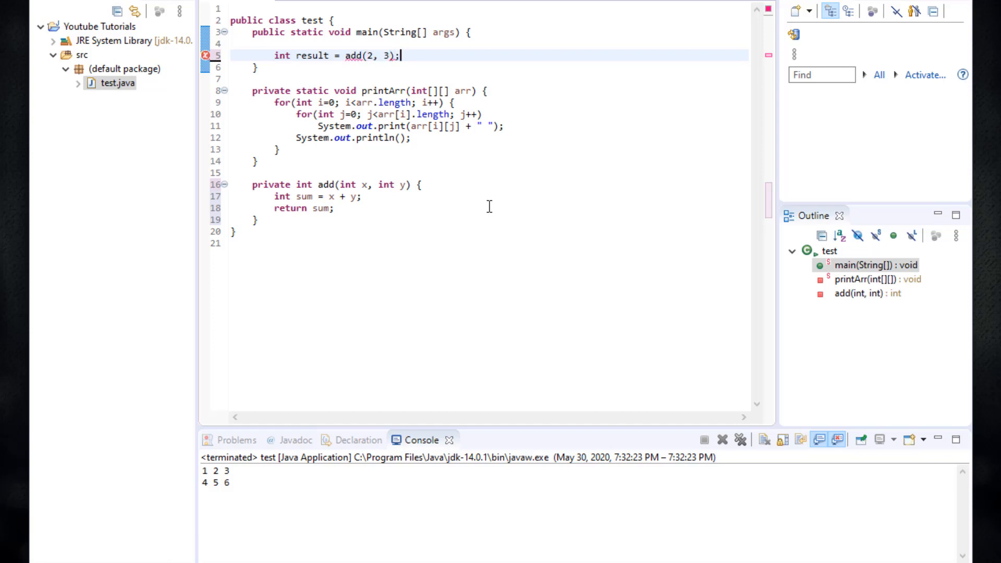
{"action": "left_click", "coordinate": [400, 138]}
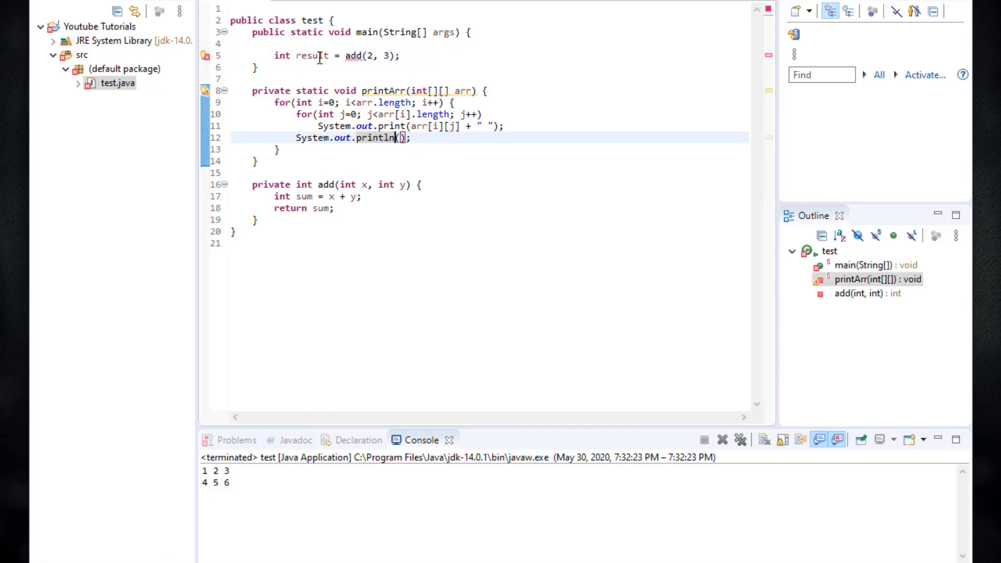
Declare the add method static so the call from static main compiles
{"action": "double_click", "coordinate": [326, 185]}
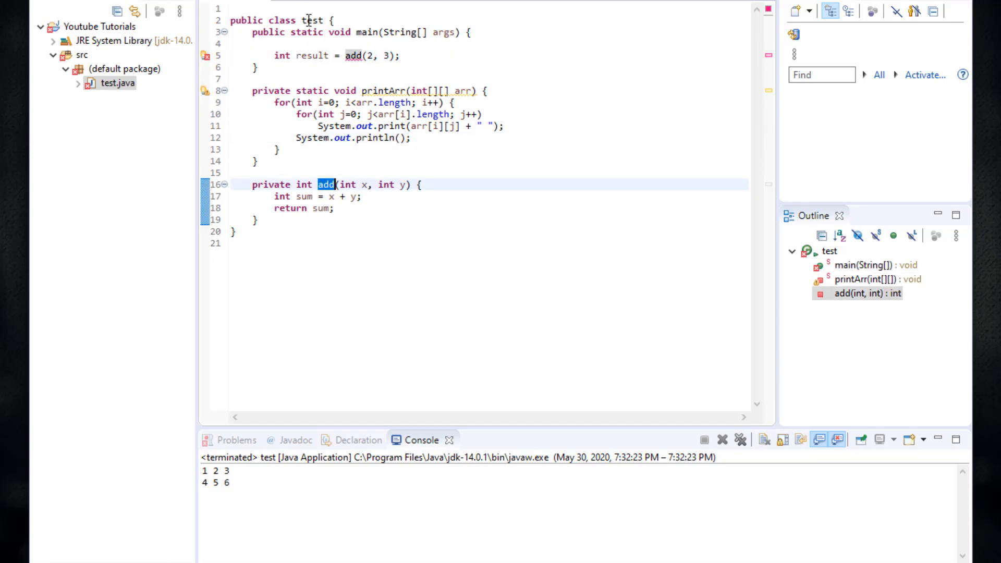
{"action": "double_click", "coordinate": [306, 33]}
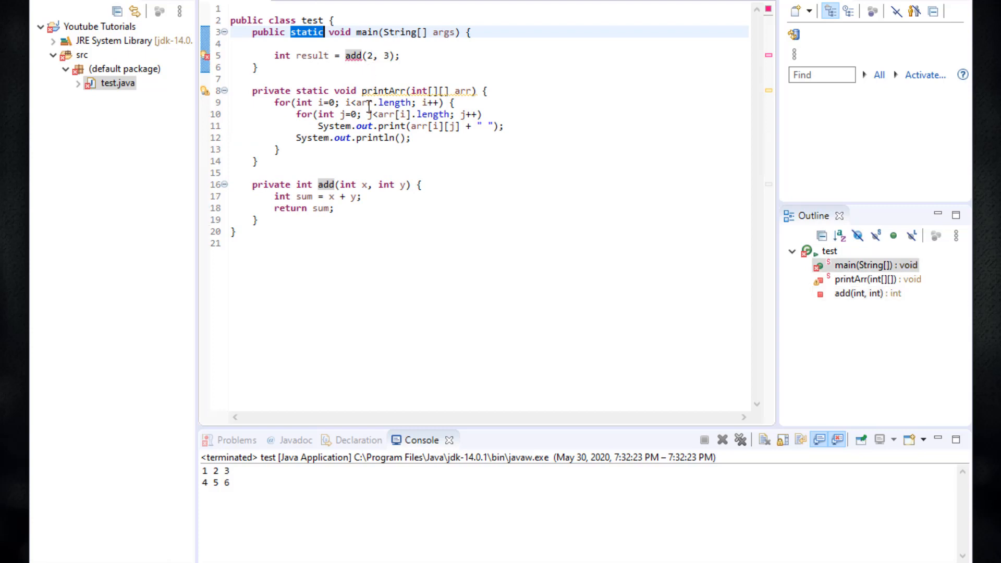
{"action": "mouse_move", "coordinate": [304, 182]}
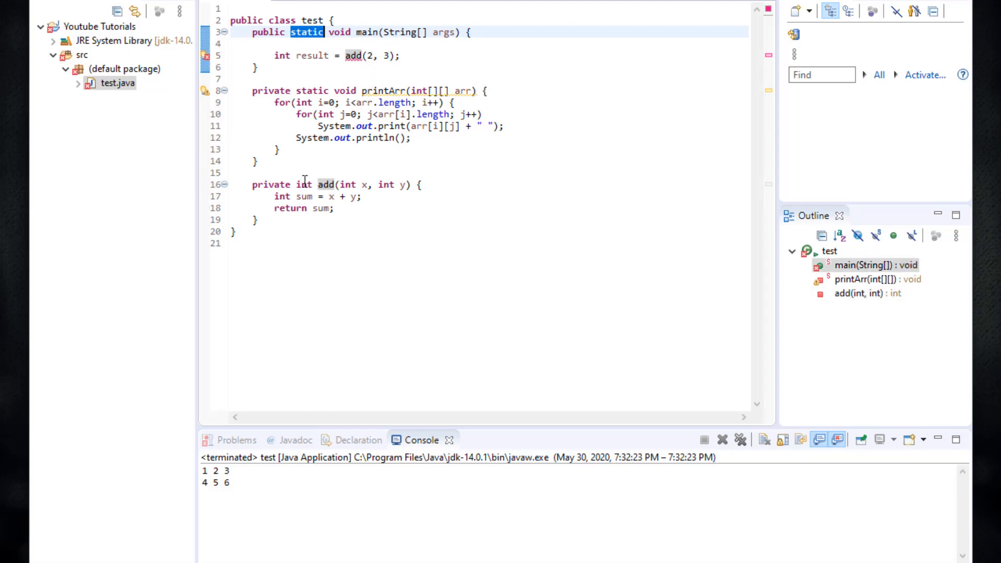
{"action": "double_click", "coordinate": [351, 55]}
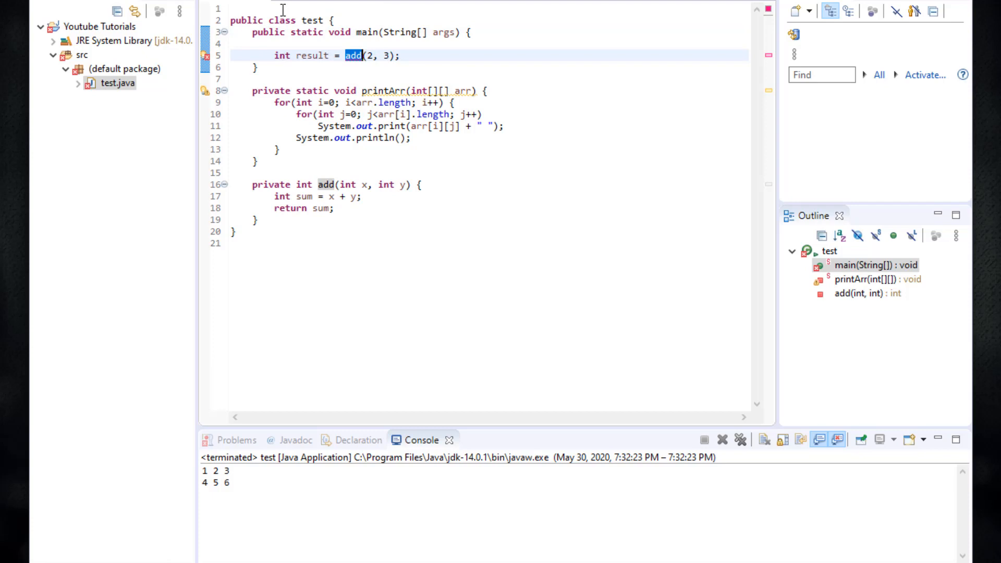
{"action": "double_click", "coordinate": [307, 32]}
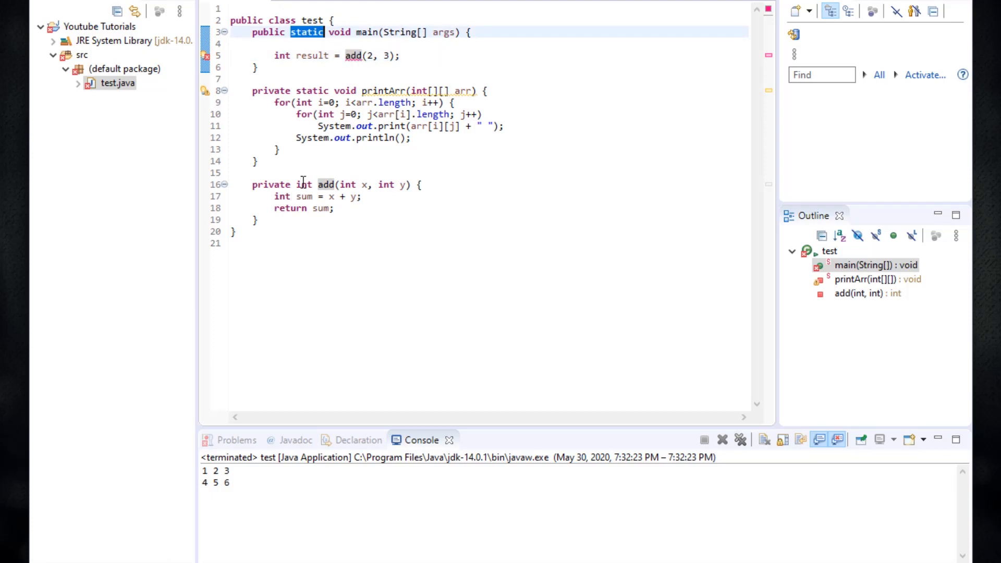
{"action": "type", "text": "s"}
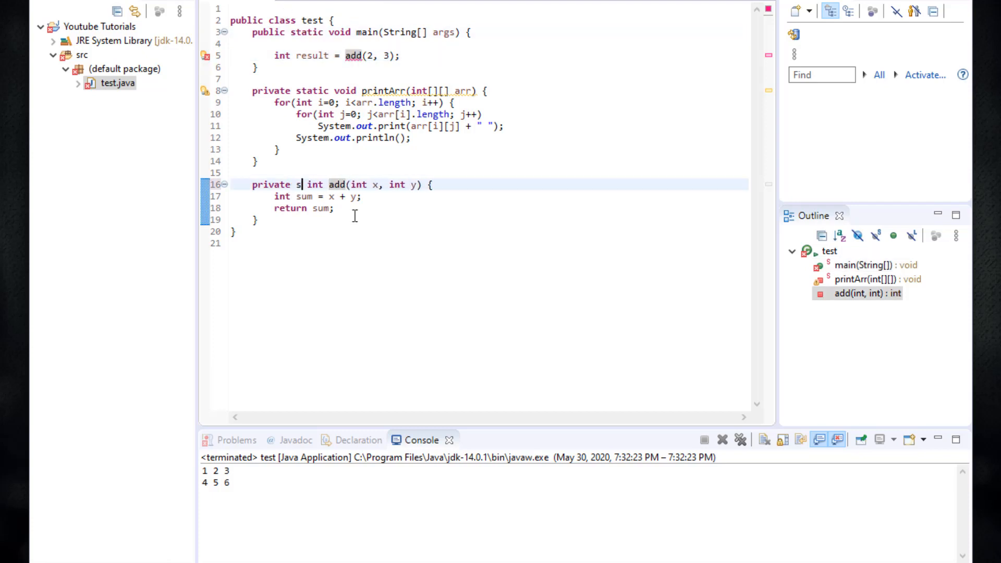
{"action": "type", "text": "tatic"}
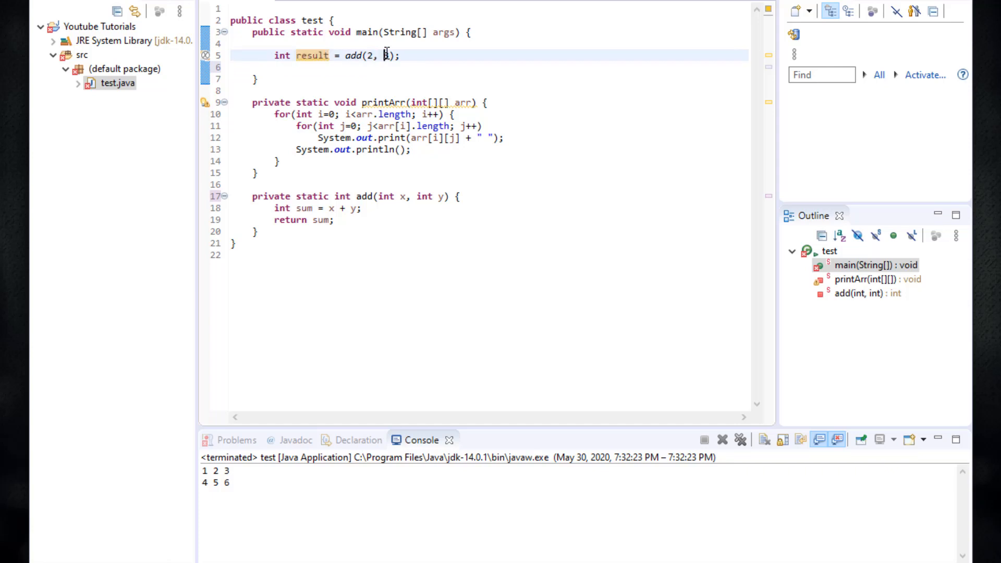
Print result with System.out.println and run the class; console shows 5
{"action": "type", "text": "S"}
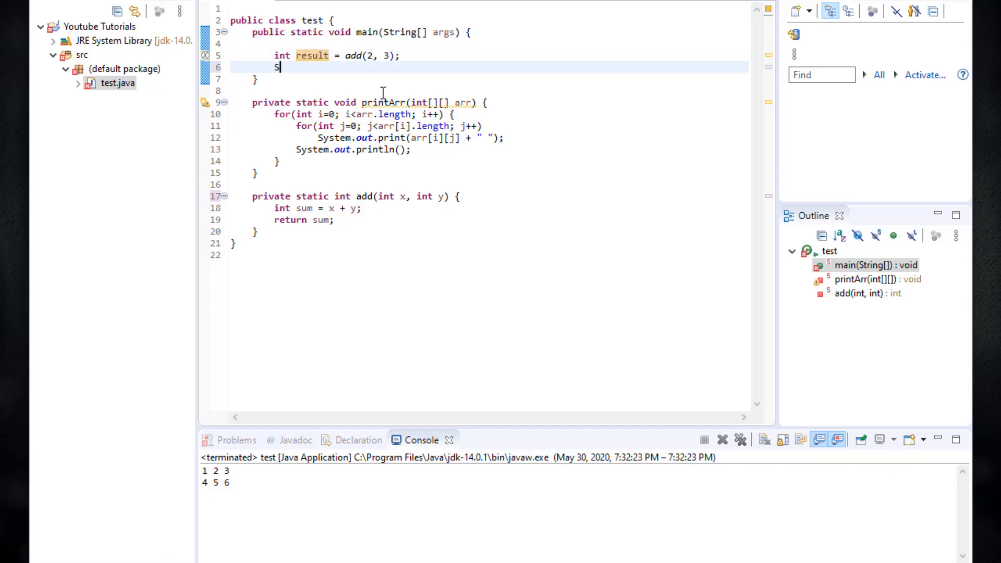
{"action": "type", "text": "ystem.out."}
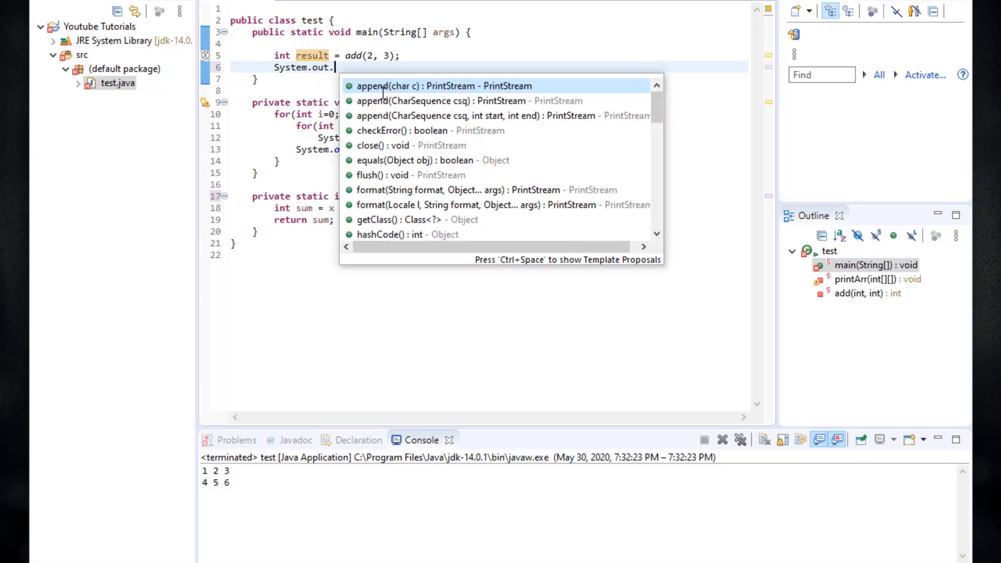
{"action": "type", "text": "println(result);"}
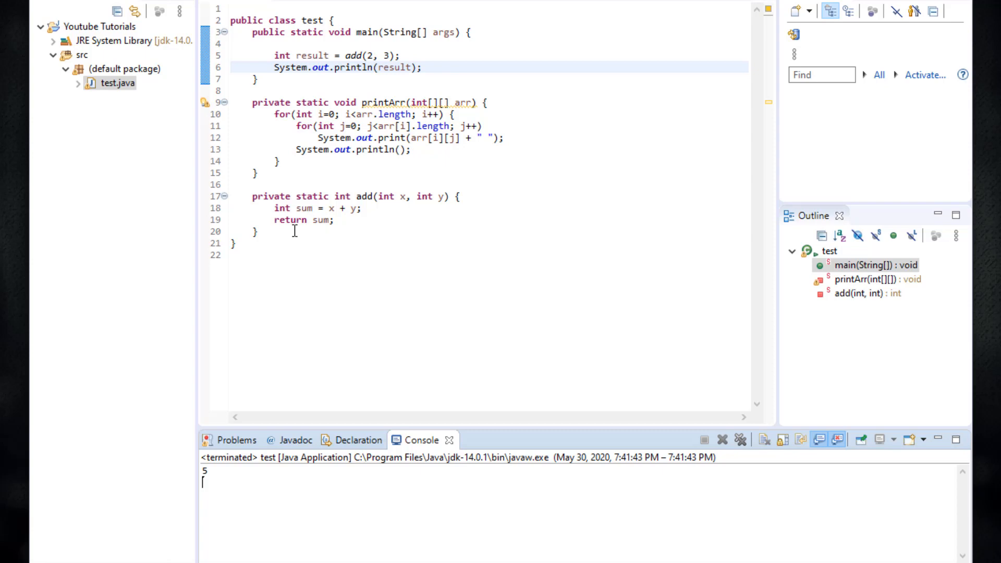
{"action": "left_click", "coordinate": [864, 293]}
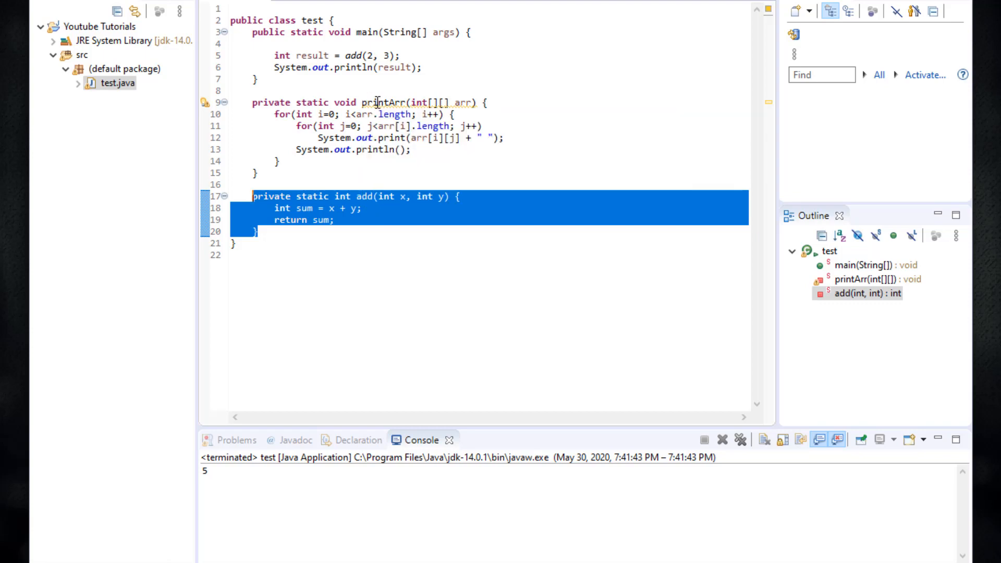
{"action": "double_click", "coordinate": [383, 102]}
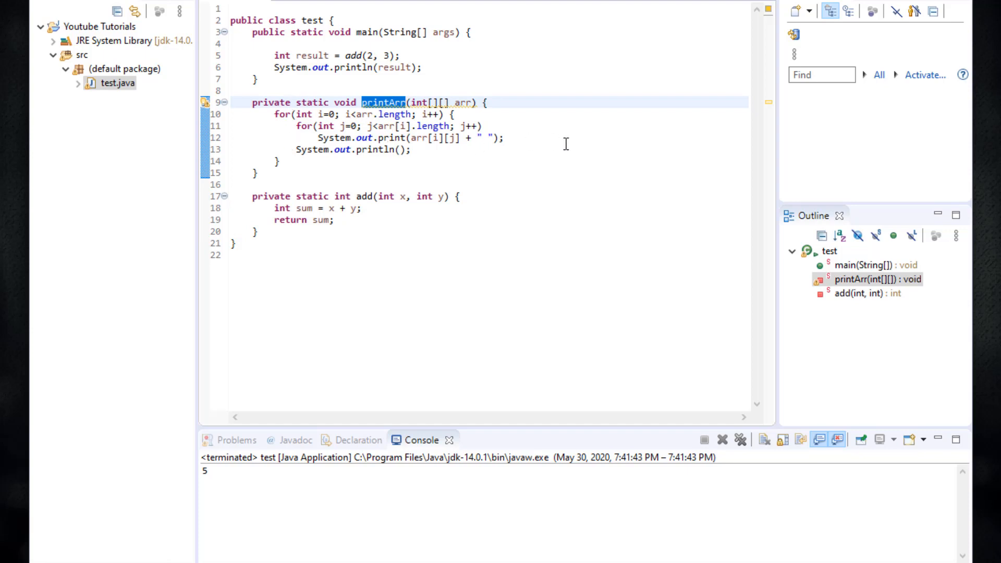
{"action": "mouse_move", "coordinate": [355, 108]}
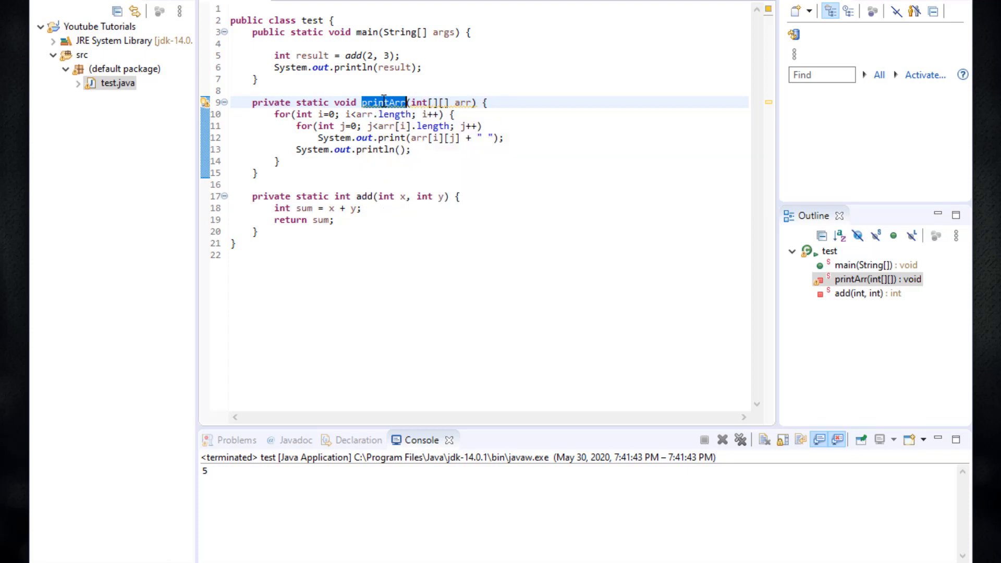
{"action": "double_click", "coordinate": [421, 102]}
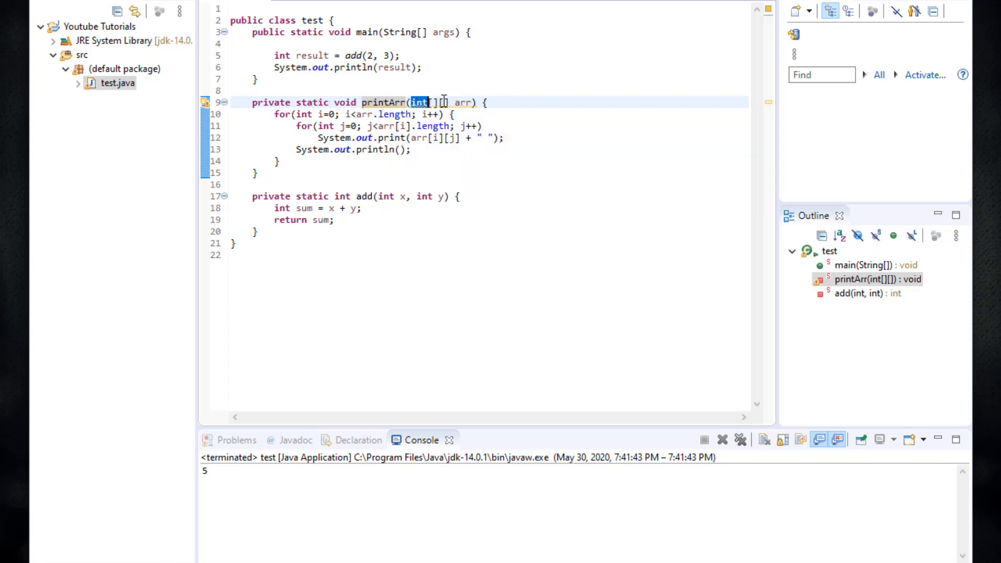
{"action": "double_click", "coordinate": [462, 103]}
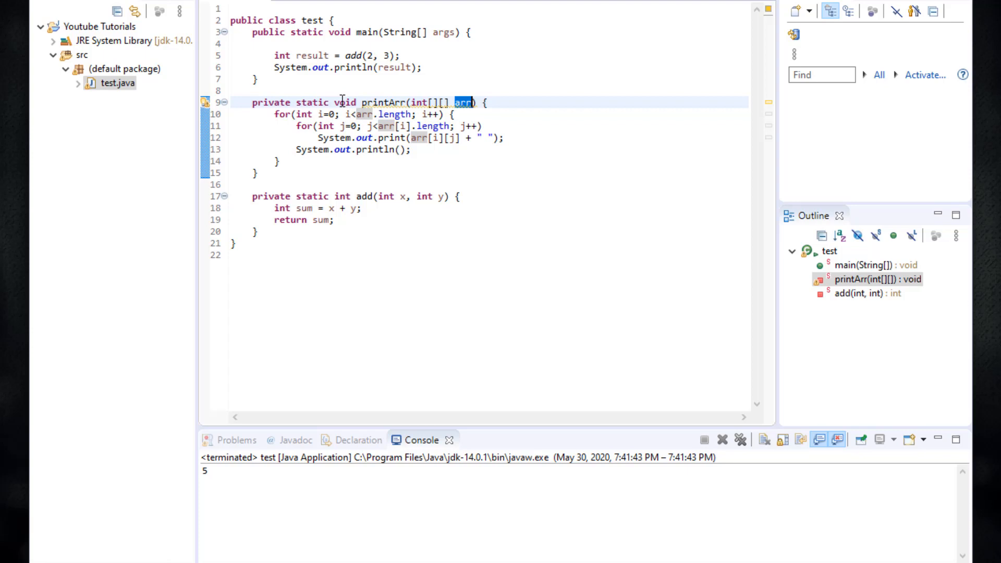
{"action": "double_click", "coordinate": [345, 103]}
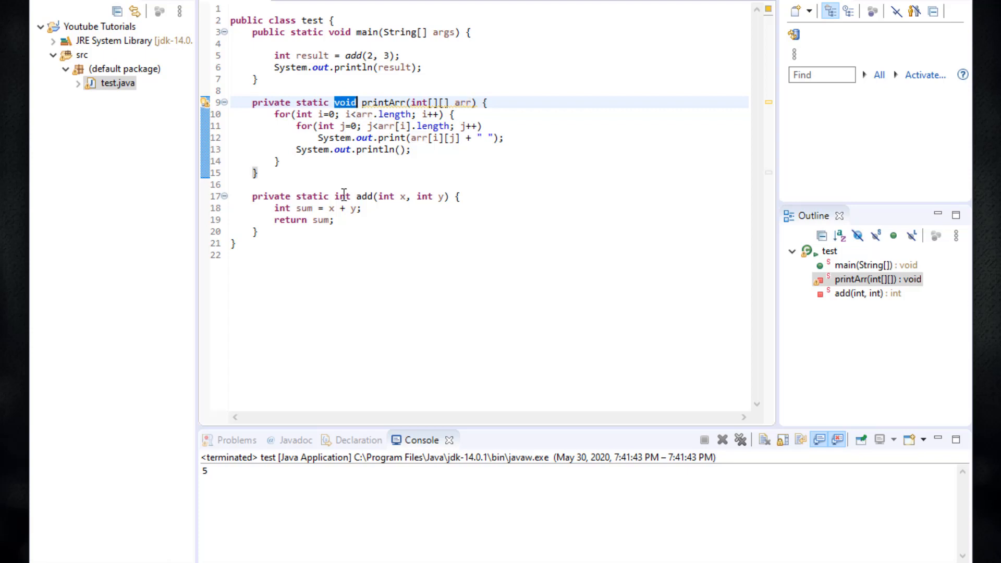
{"action": "double_click", "coordinate": [342, 197]}
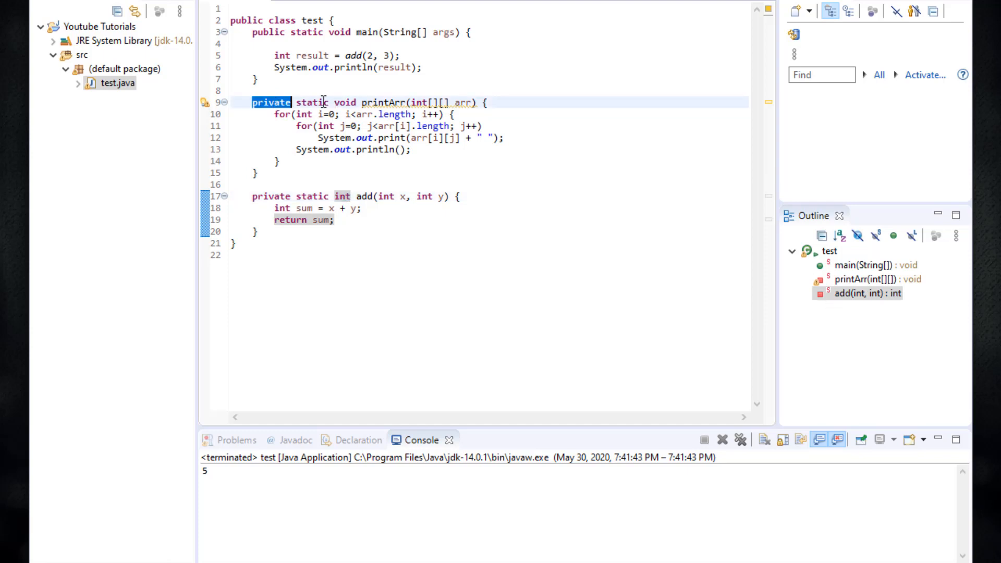
{"action": "double_click", "coordinate": [345, 102]}
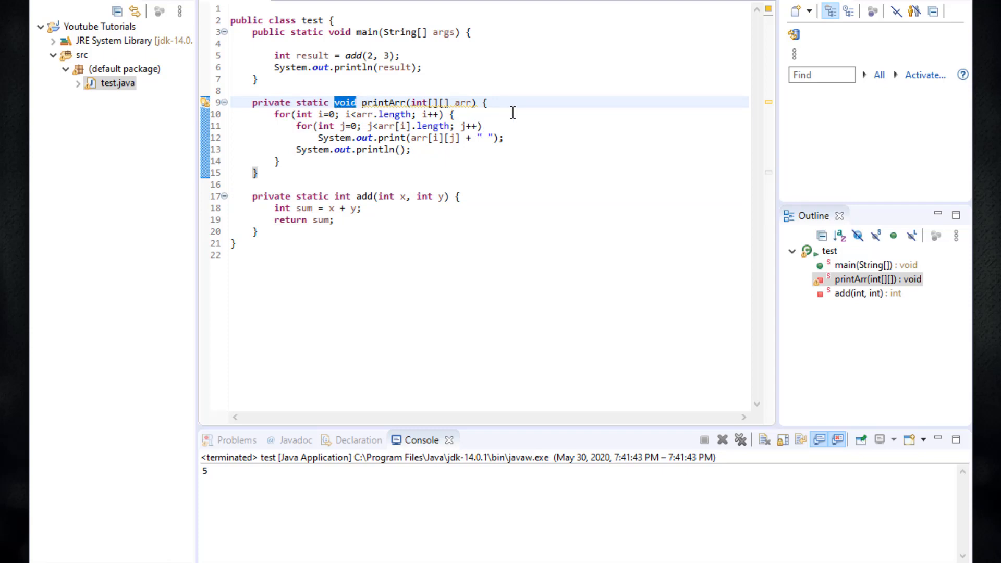
{"action": "mouse_move", "coordinate": [500, 102]}
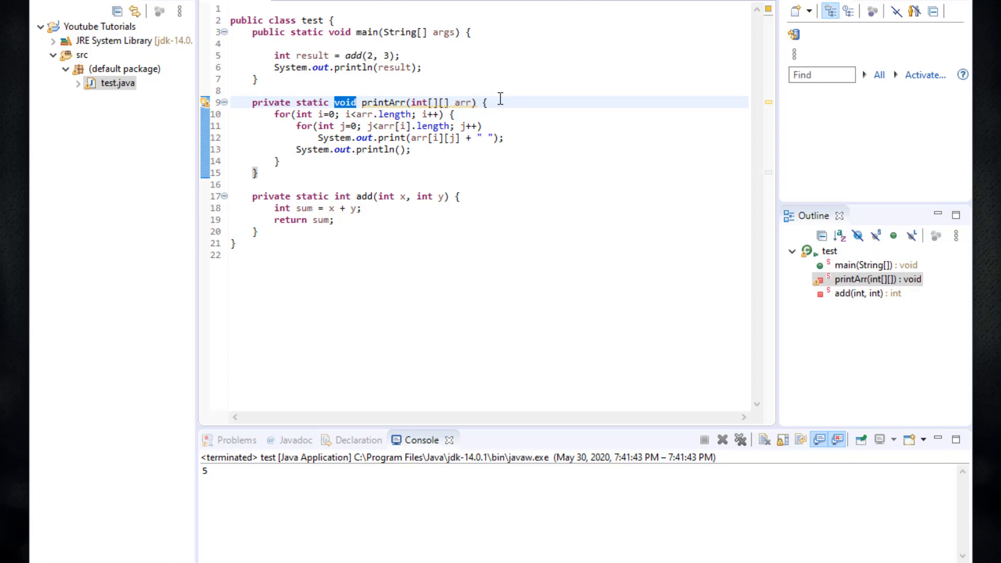
{"action": "mouse_move", "coordinate": [442, 138]}
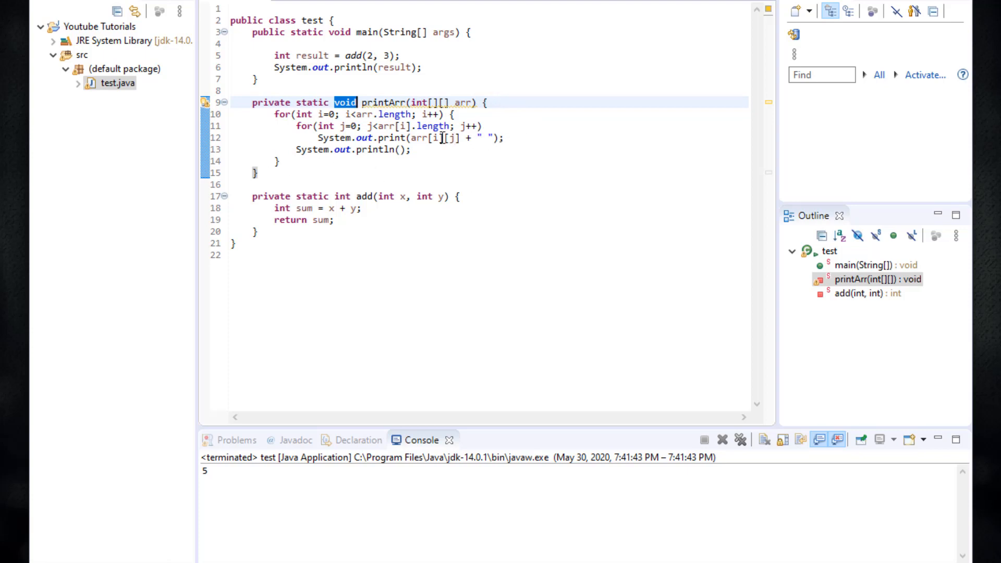
{"action": "mouse_move", "coordinate": [406, 126]}
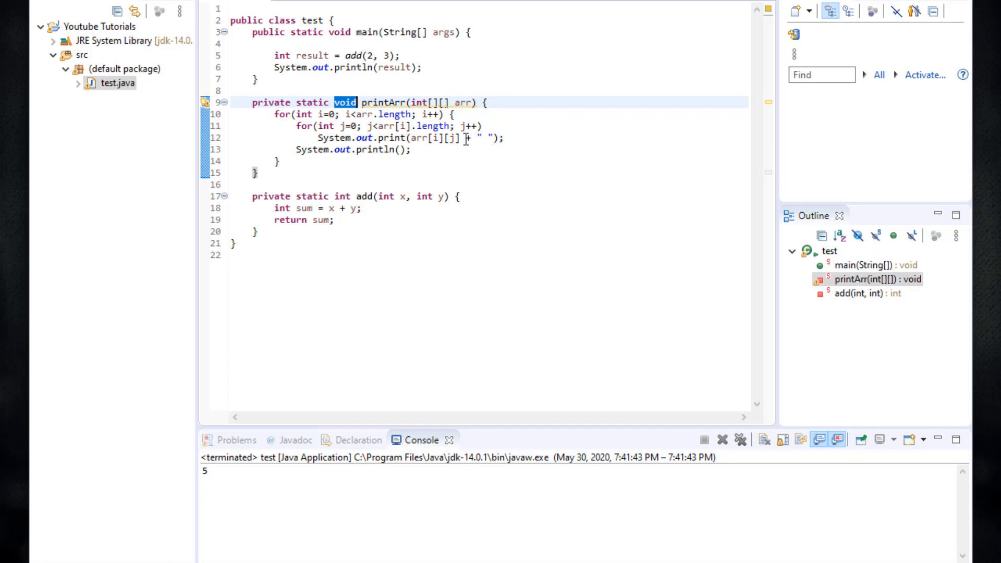
{"action": "mouse_move", "coordinate": [289, 146]}
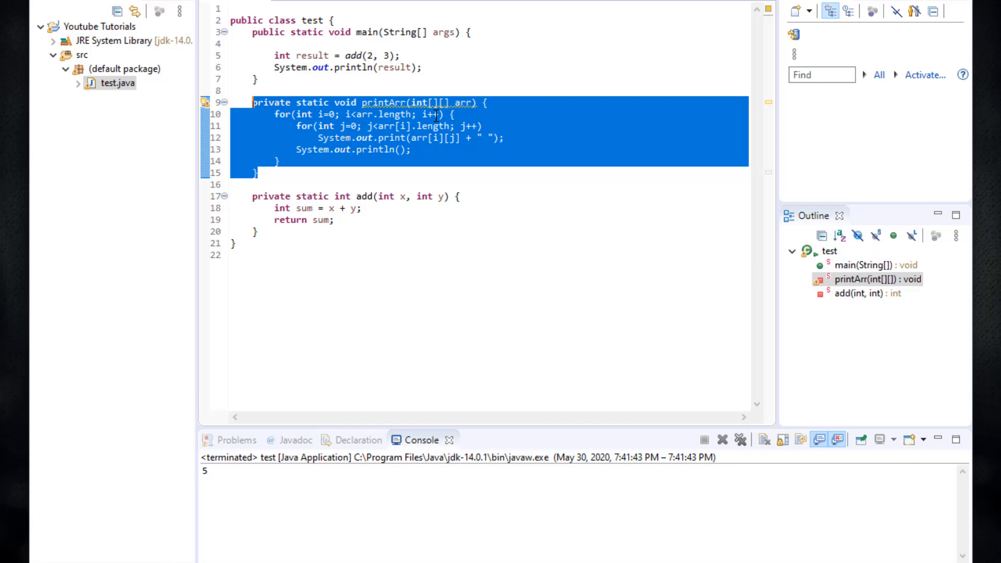
{"action": "mouse_move", "coordinate": [514, 181]}
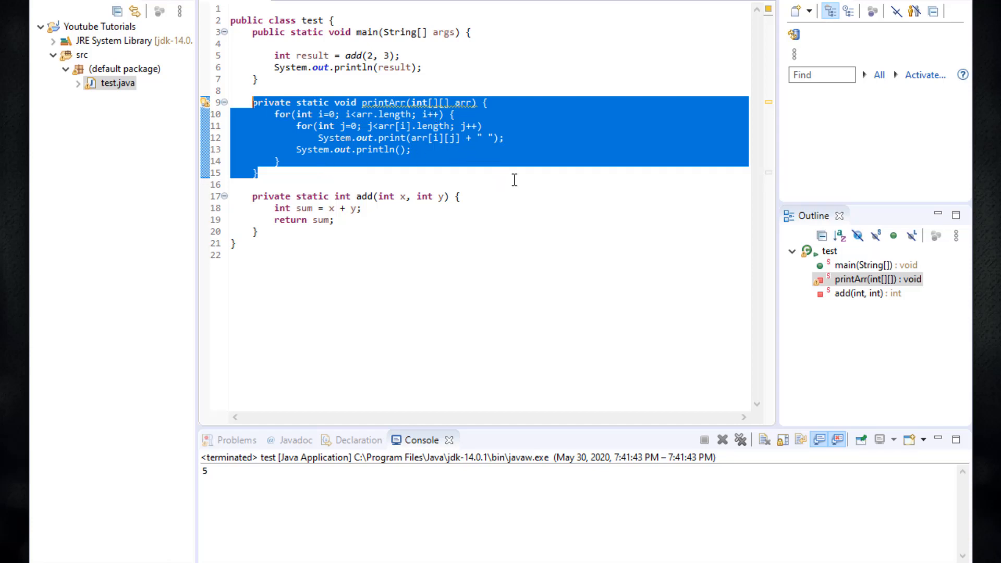
{"action": "left_click", "coordinate": [517, 184]}
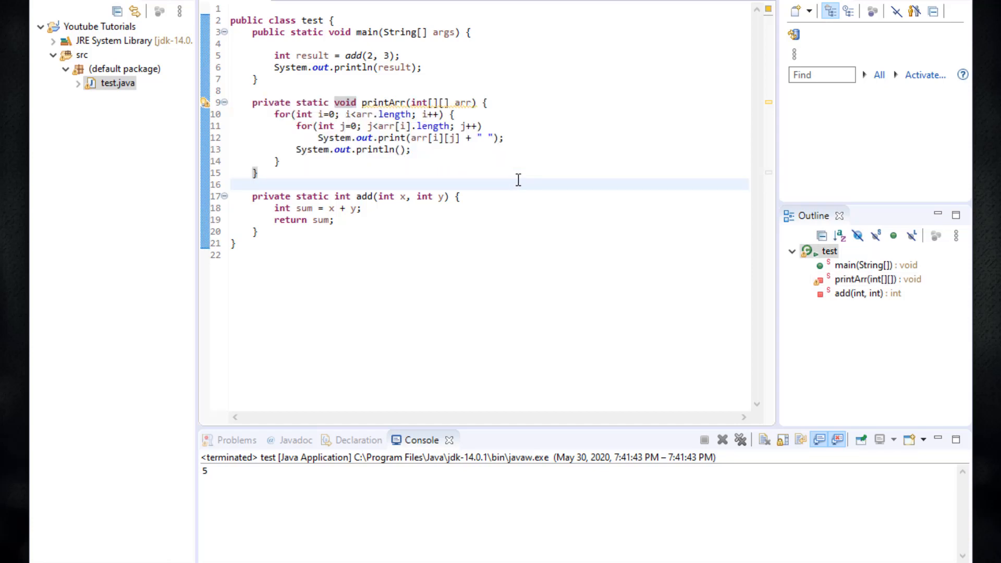